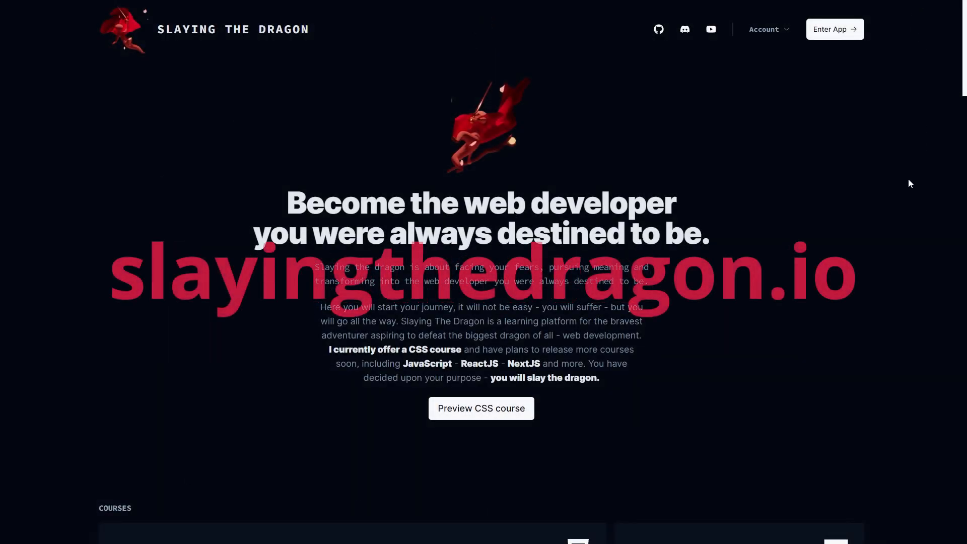
{"action": "mouse_move", "coordinate": [920, 161]}
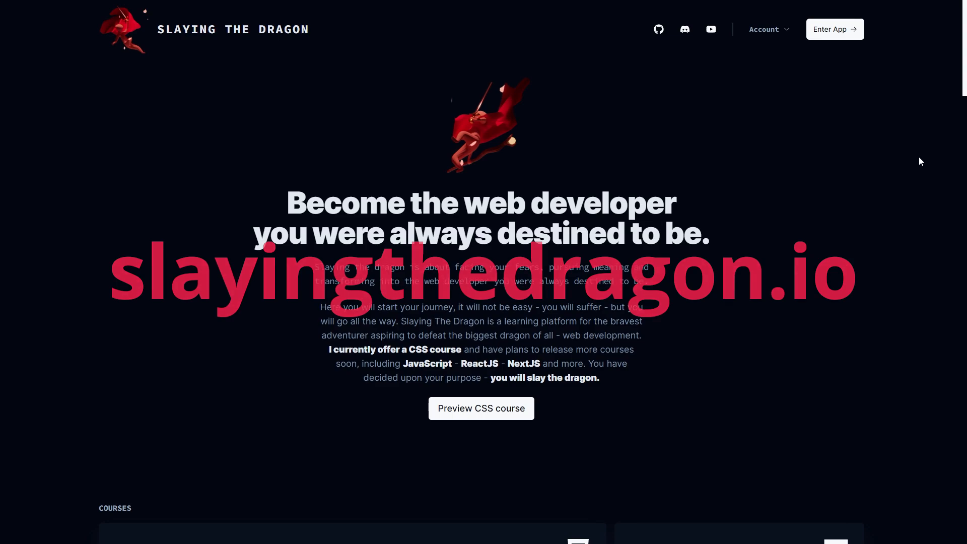
- Scroll the homepage down to the Courses section showing CSS, JavaScript, ReactJS and NextJS cards
{"action": "scroll", "scroll_direction": "down", "scroll_amount": 3}
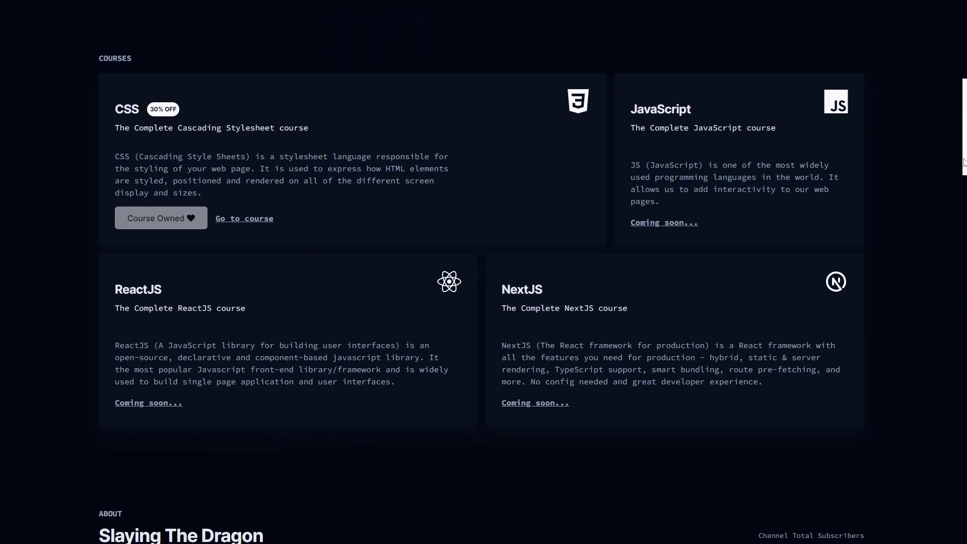
- Go to the owned CSS course, landing on its Introduction lesson with the curriculum sidebar
{"action": "left_click", "coordinate": [244, 218]}
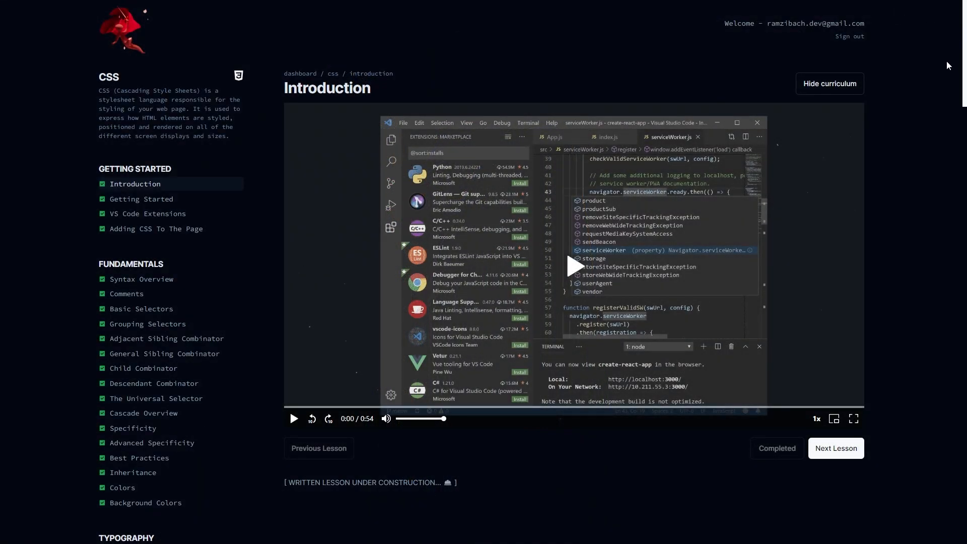
- Scroll the curriculum through Typography, Box Model and CSS Units before returning to the homepage About section
{"action": "scroll", "scroll_direction": "down", "scroll_amount": 3}
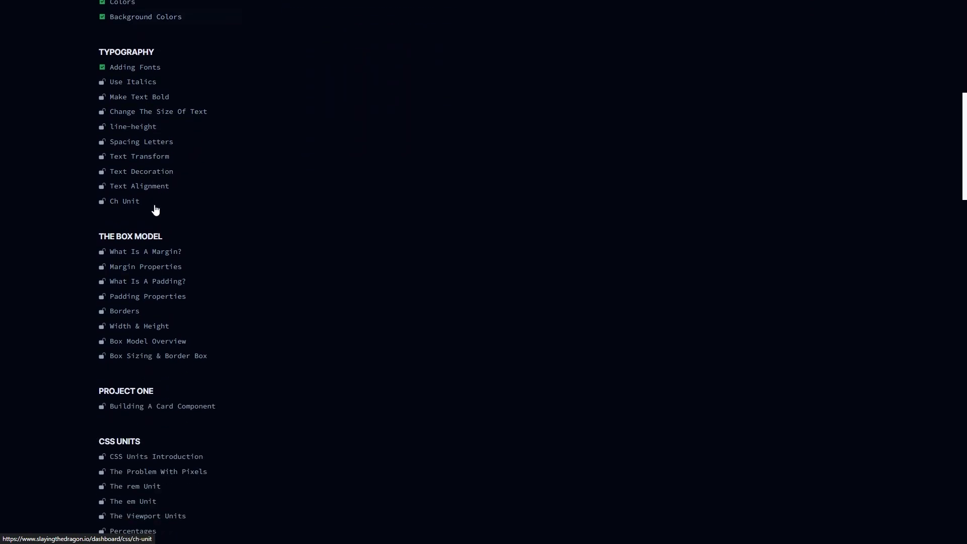
{"action": "scroll", "scroll_direction": "down", "scroll_amount": 3}
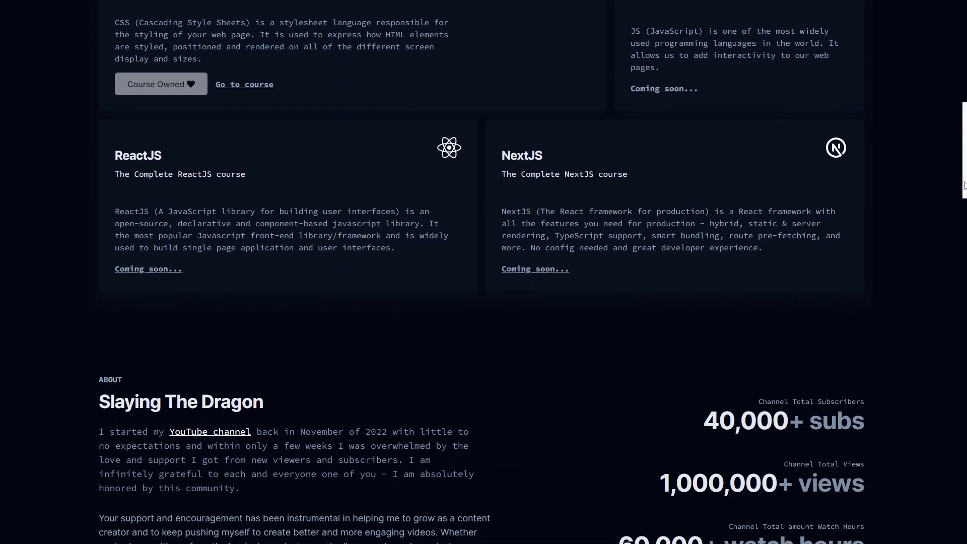
- Scroll through the Features and YouTube comments sections, then back up to the hero section
{"action": "scroll", "scroll_direction": "down", "scroll_amount": 3}
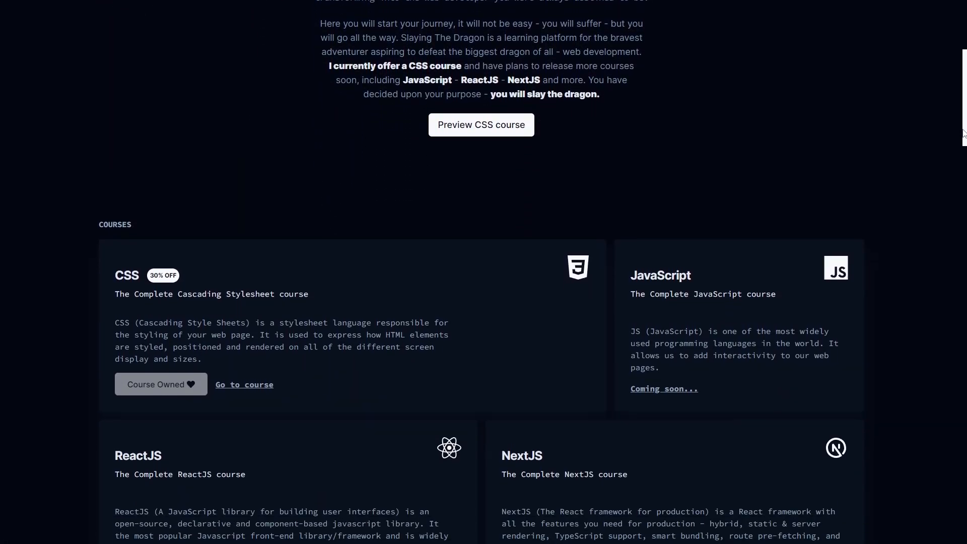
{"action": "scroll", "scroll_direction": "down", "scroll_amount": 3}
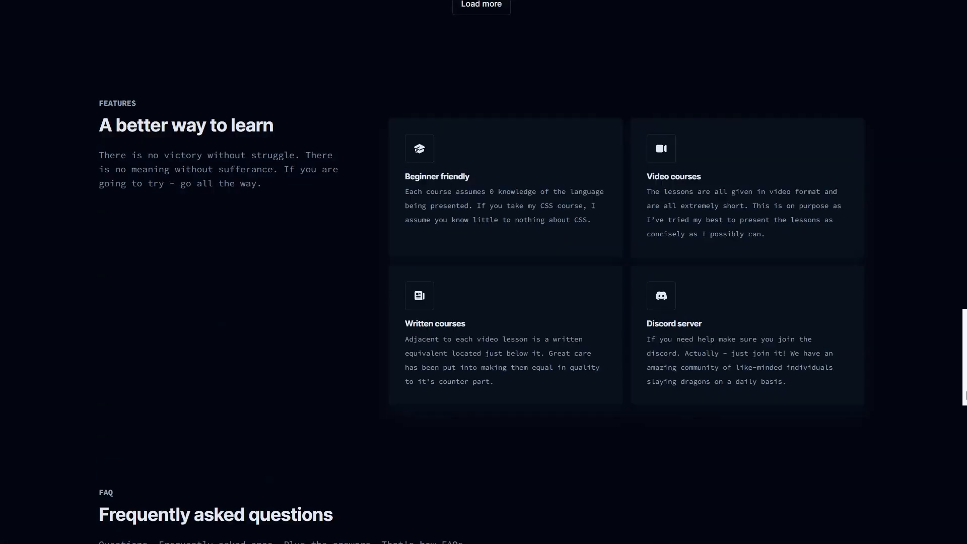
{"action": "scroll", "scroll_direction": "down", "scroll_amount": 3}
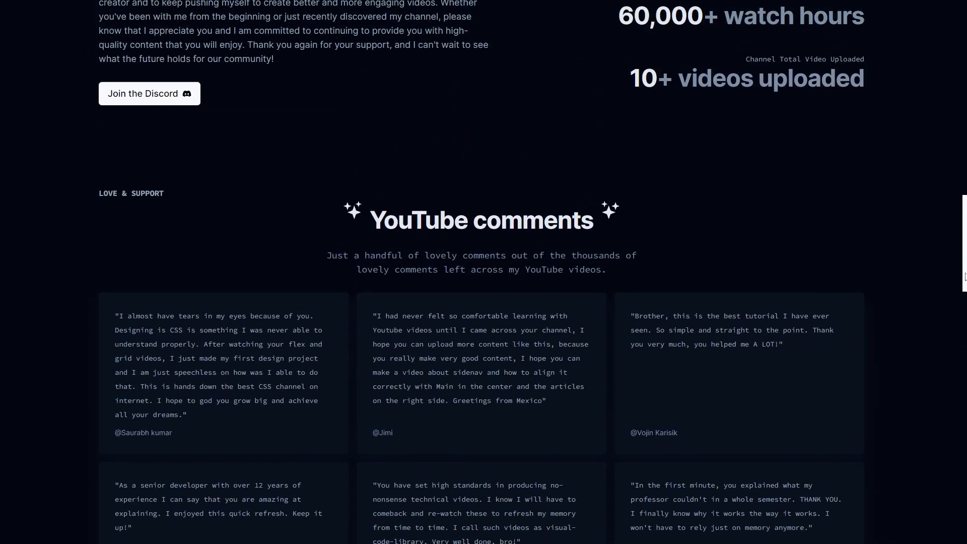
{"action": "scroll", "scroll_direction": "up", "scroll_amount": 3}
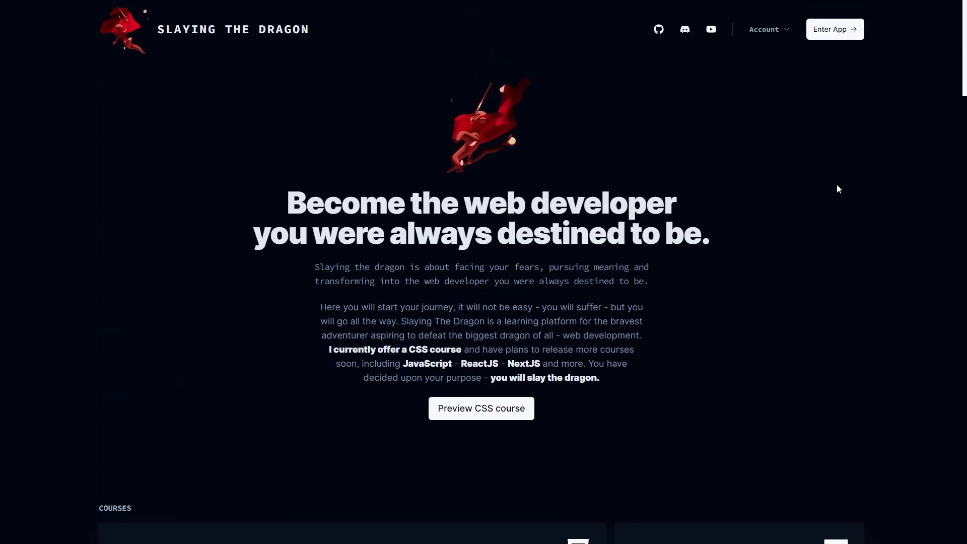